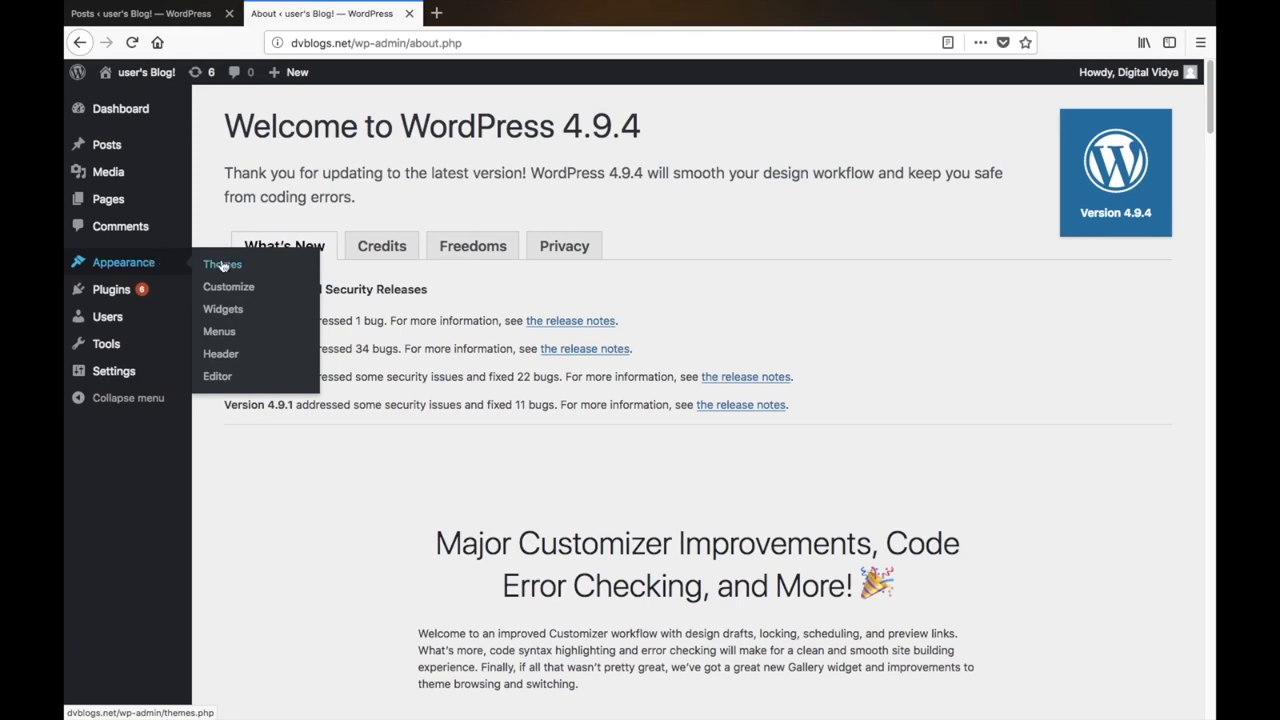
- Go to Appearance > Themes to list the installed themes
left_click(221, 264)
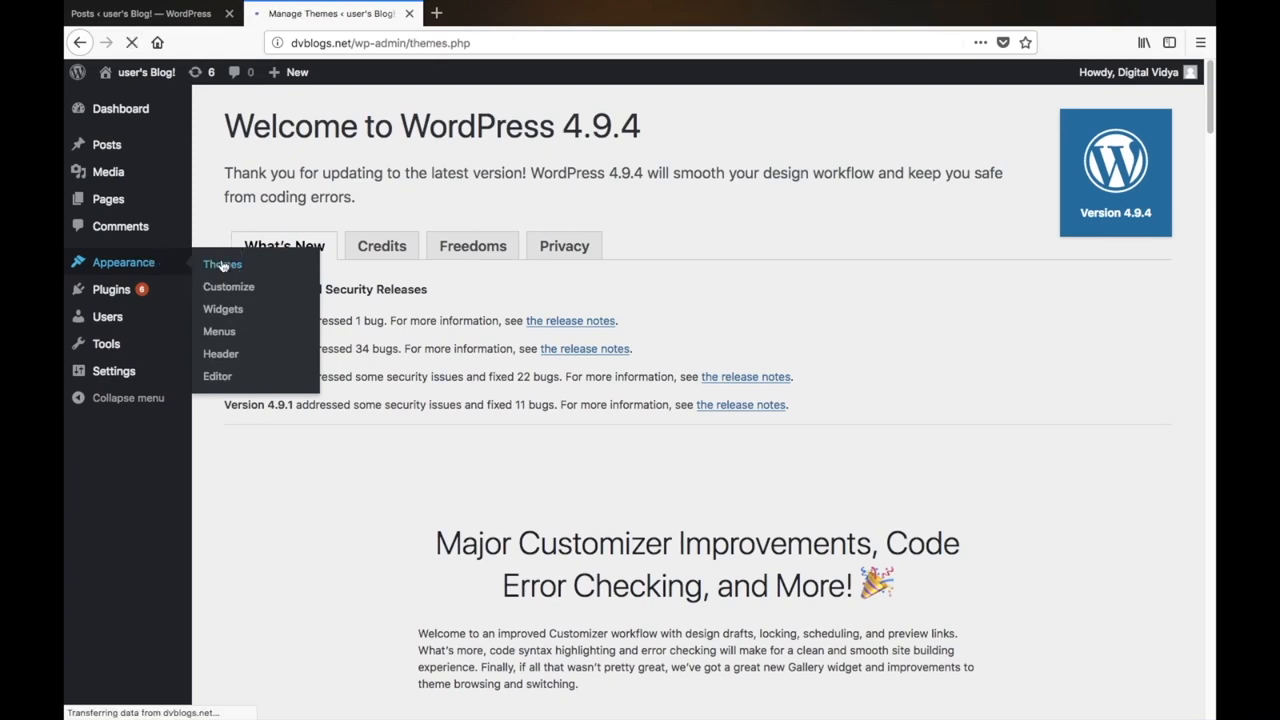
left_click(221, 263)
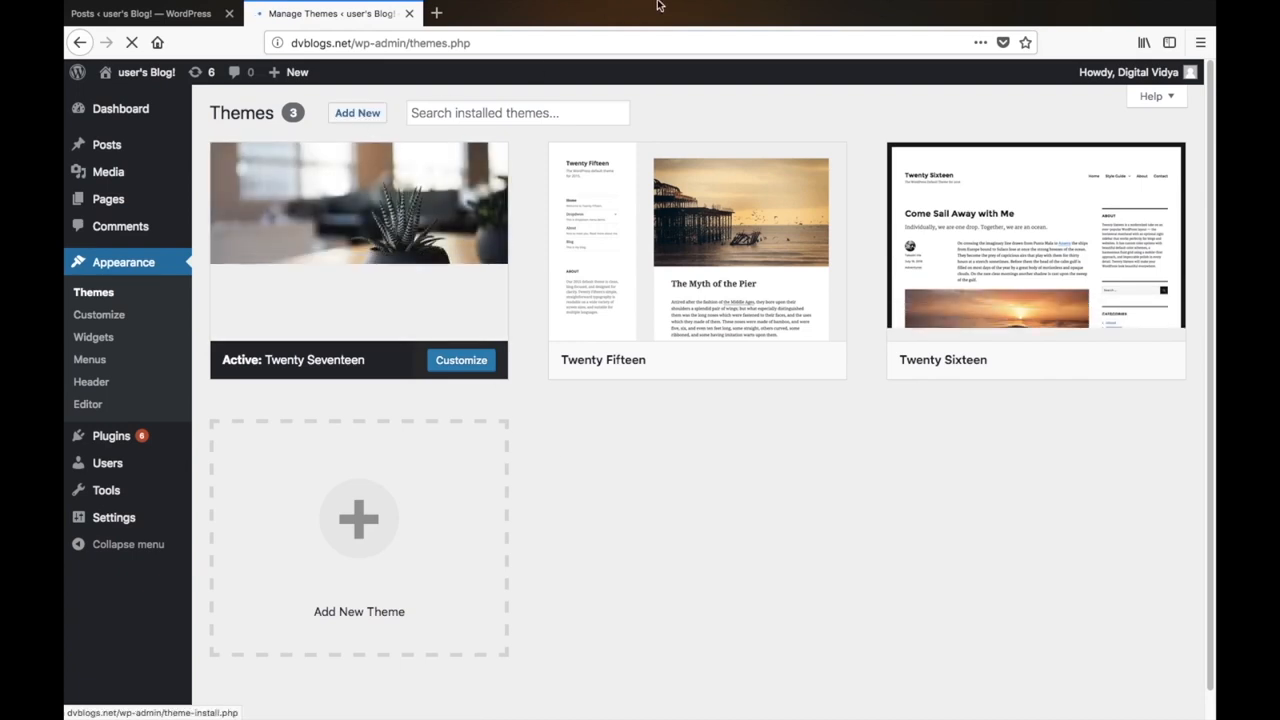
- Open Add New on the Themes page to browse featured themes
left_click(357, 112)
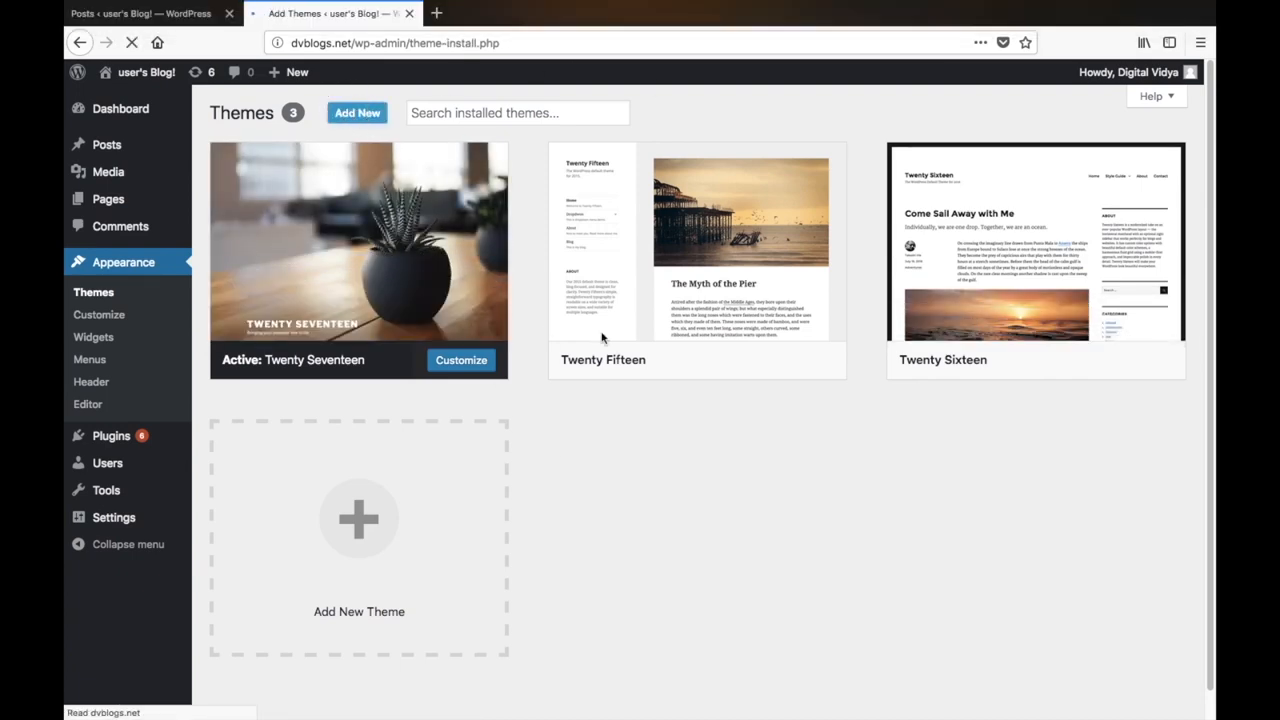
left_click(357, 112)
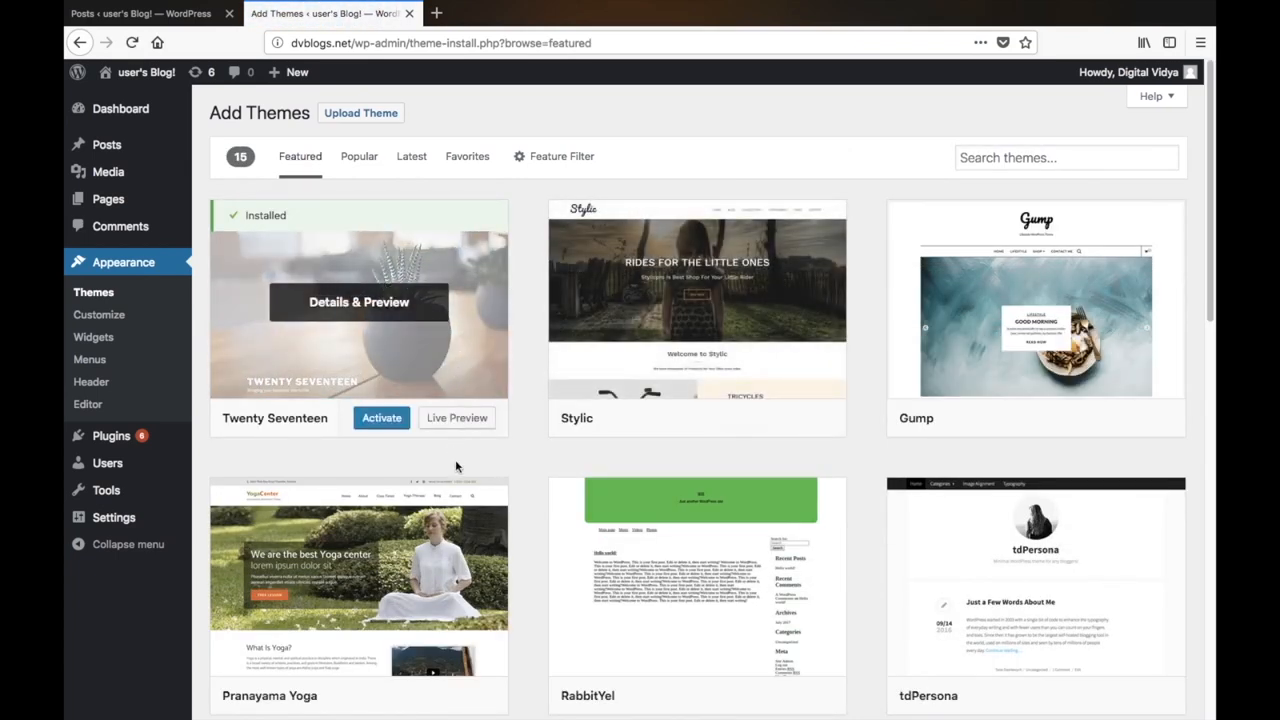
mouse_move(668, 458)
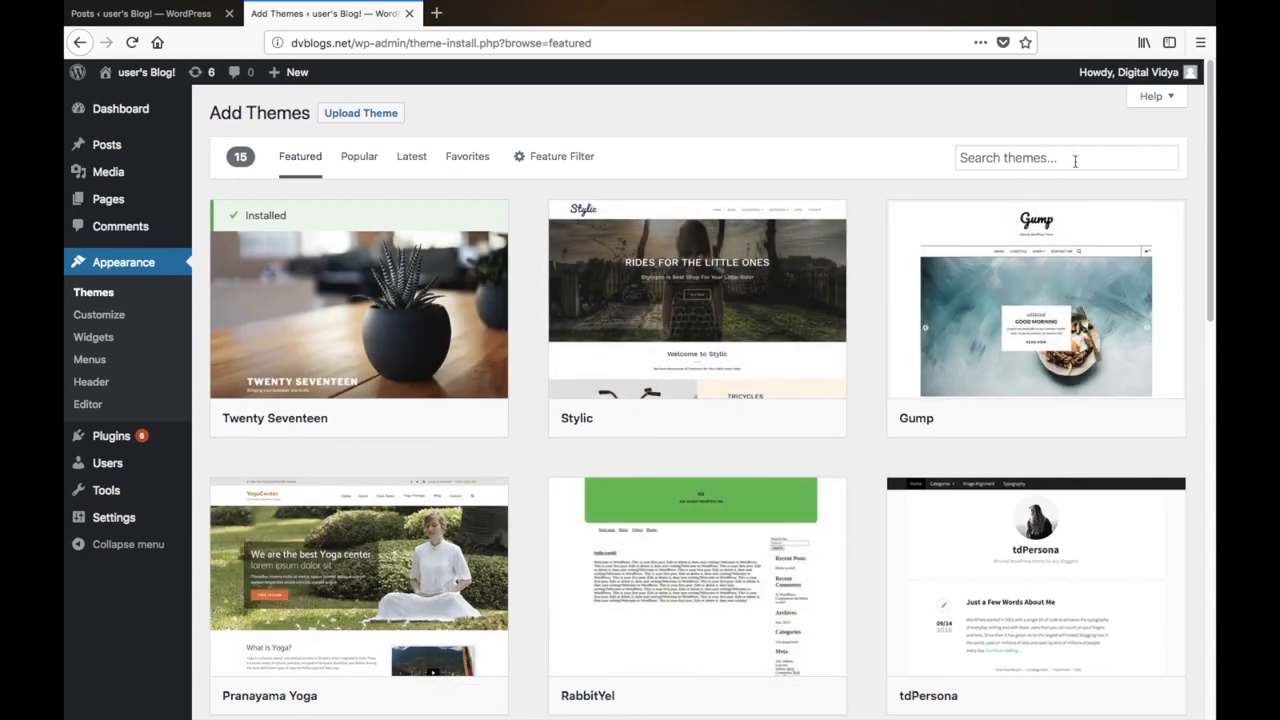
- Search themes for 'shaped blog' and install the Shaped Blog theme
type("shaped blo")
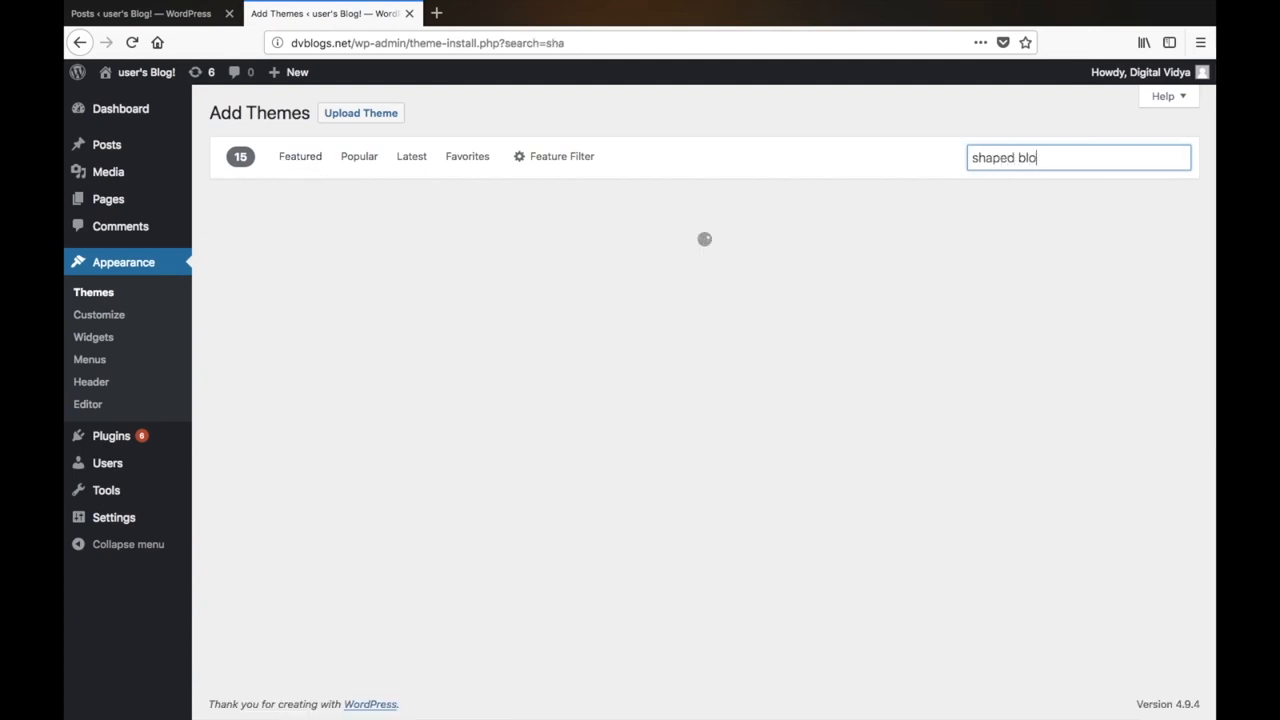
type("g")
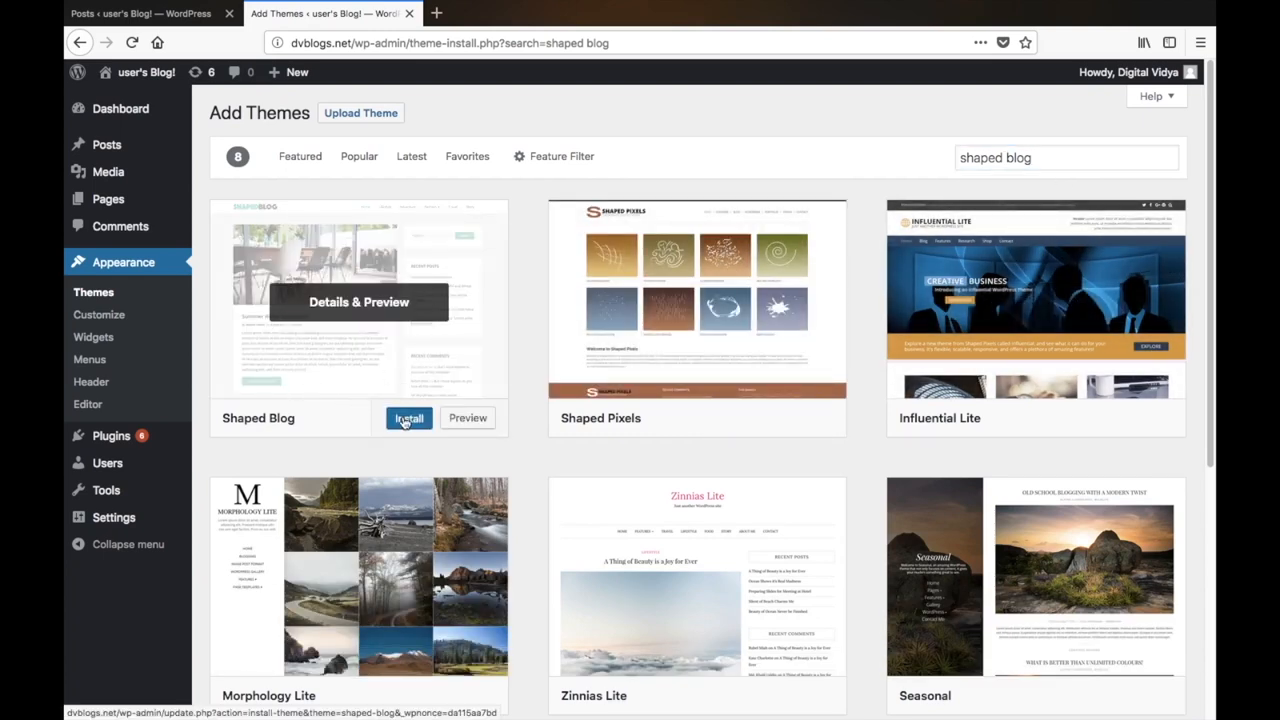
left_click(408, 418)
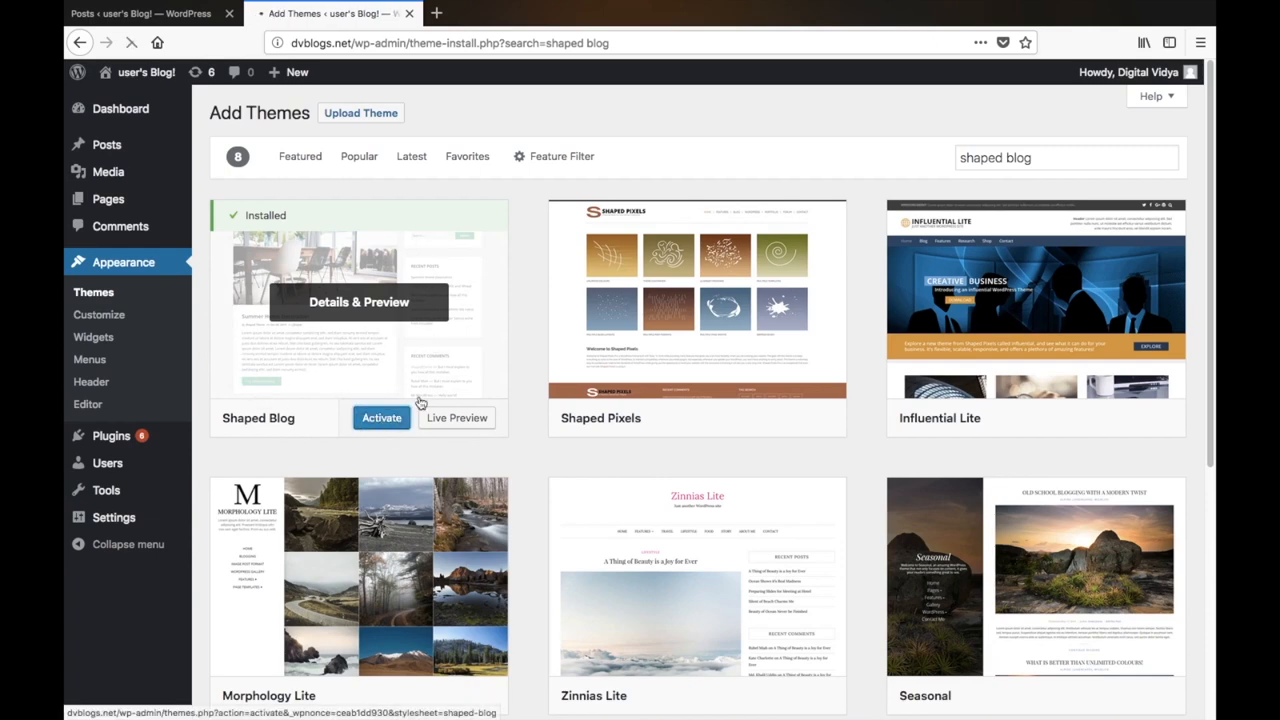
- Activate Shaped Blog and view the live site in a new tab
left_click(381, 418)
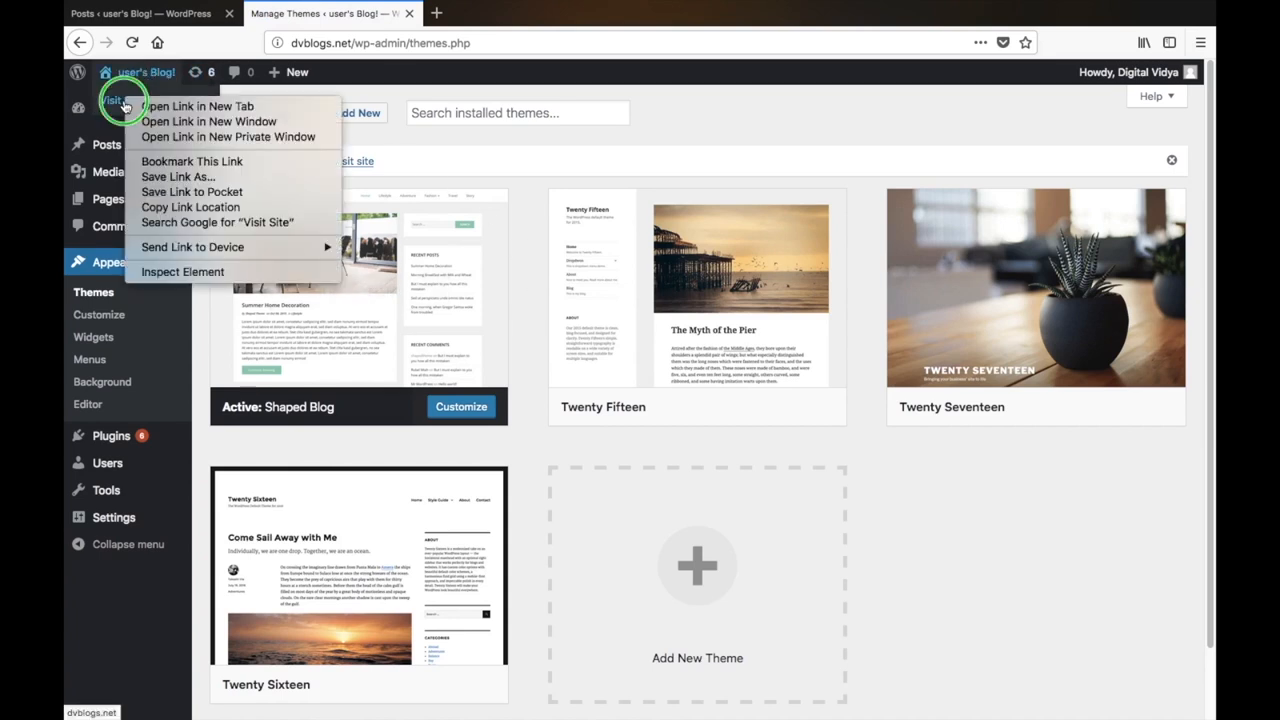
left_click(200, 106)
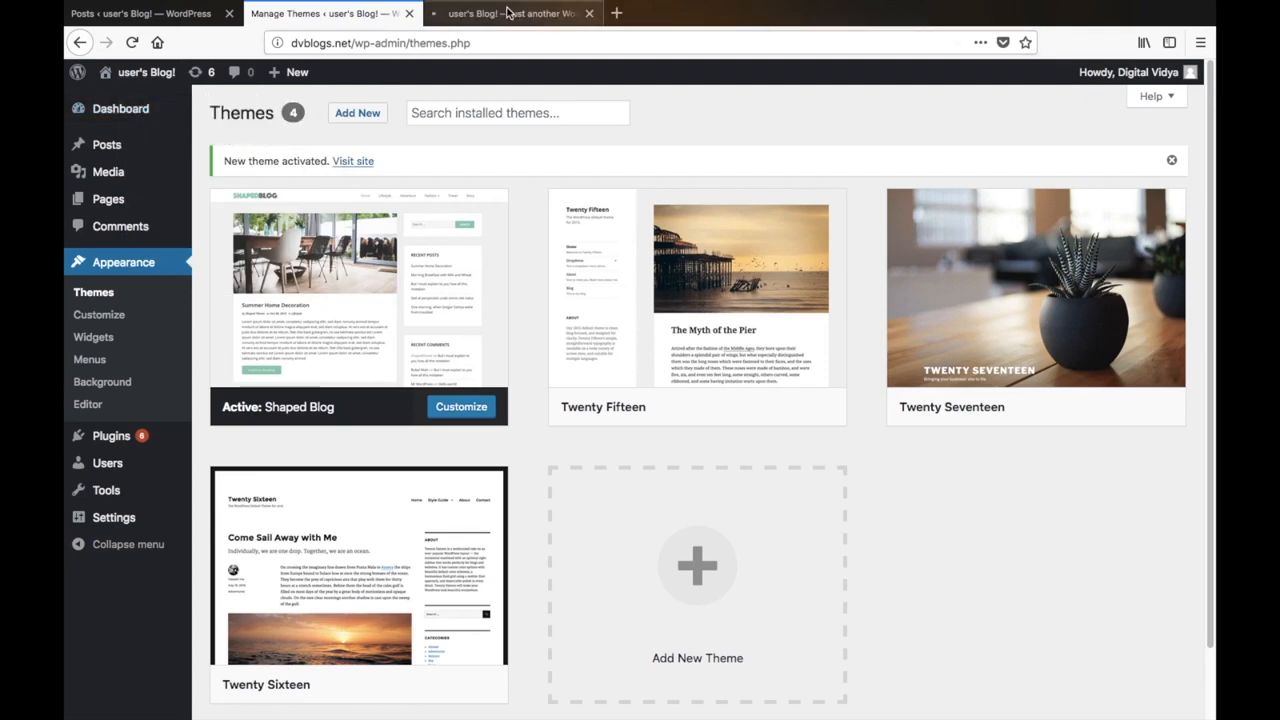
left_click(510, 13)
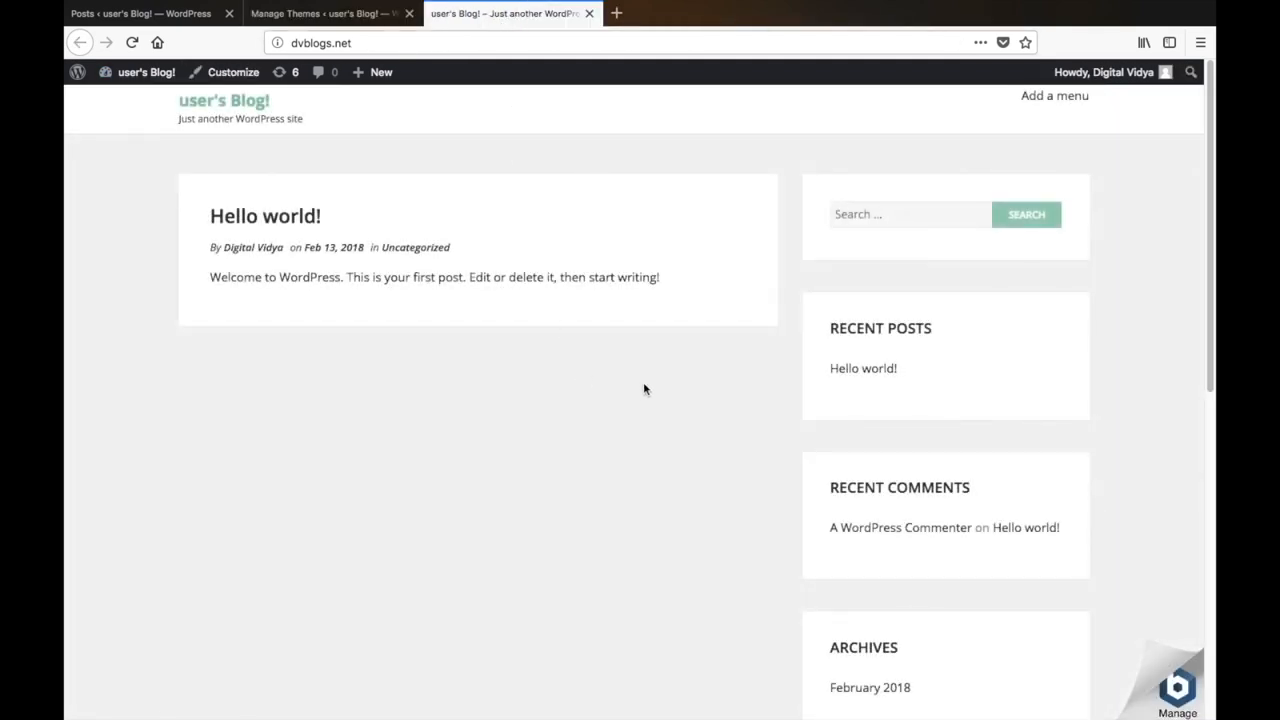